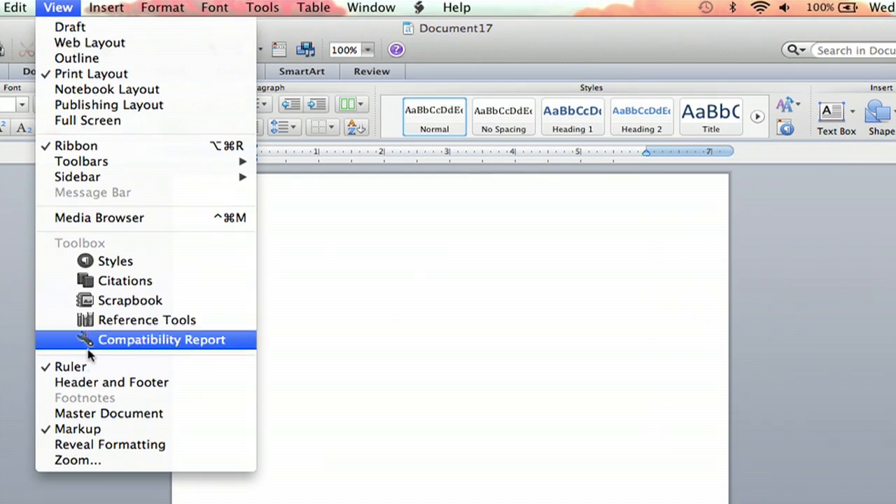
- Enter header editing mode via View > Header and Footer, revealing the HEADER text
{"action": "left_click", "coordinate": [161, 340]}
{"action": "type", "text": "HEADER"}
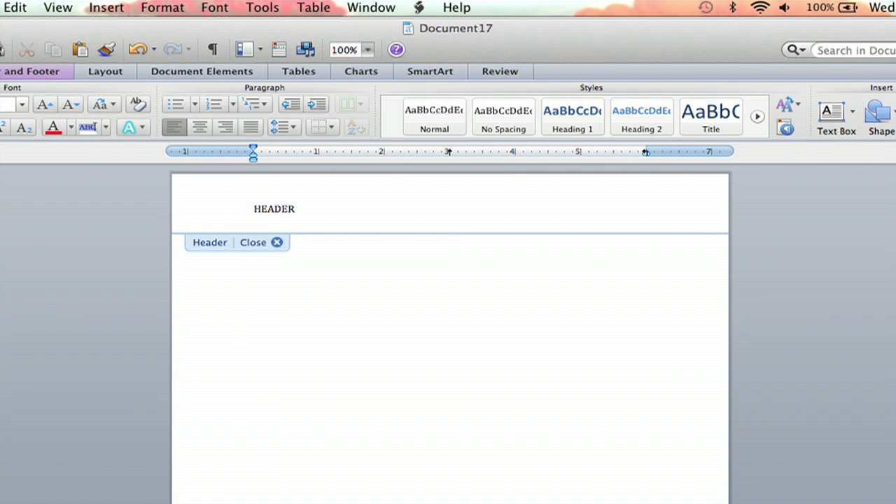
- Select the word HEADER and enlarge it to 24 point
{"action": "double_click", "coordinate": [273, 208]}
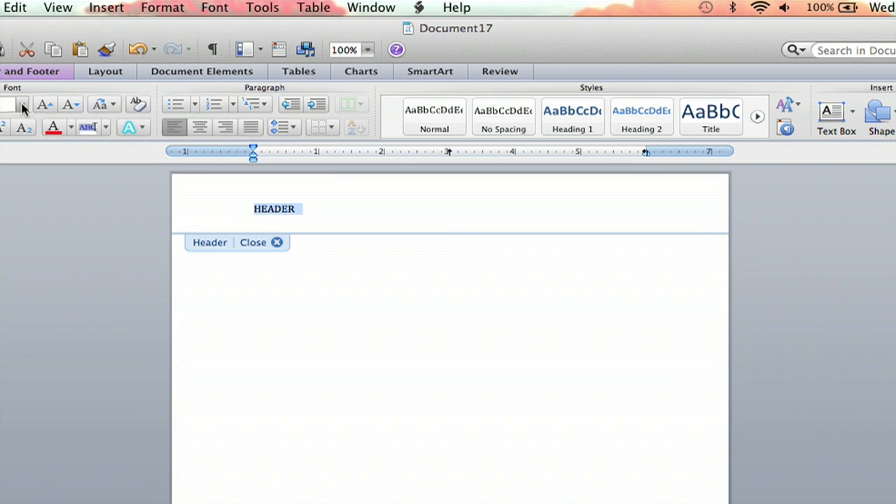
{"action": "left_click", "coordinate": [23, 104]}
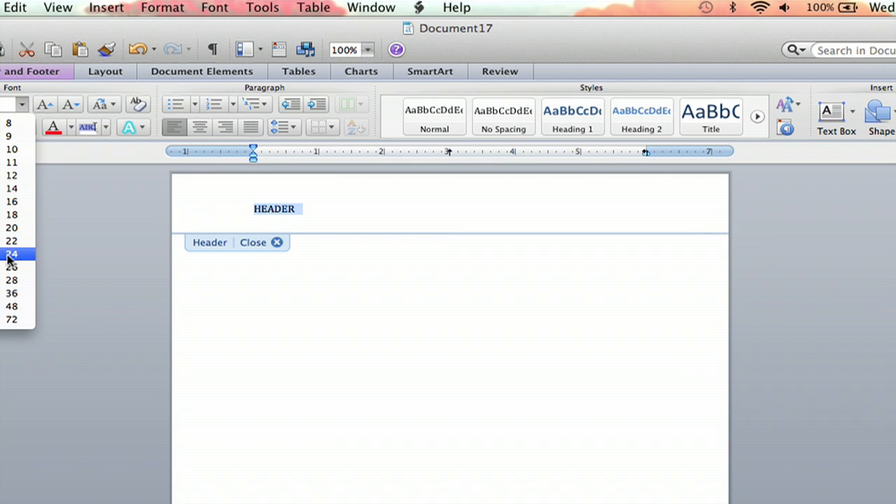
{"action": "left_click", "coordinate": [12, 251]}
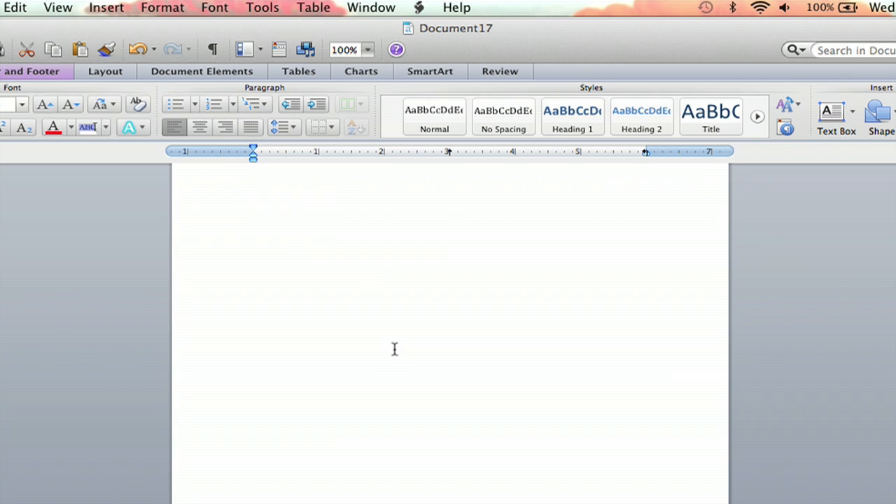
- Edit the first section's header to read HEADER 1 and move down to the Section 2 header
{"action": "left_click", "coordinate": [107, 9]}
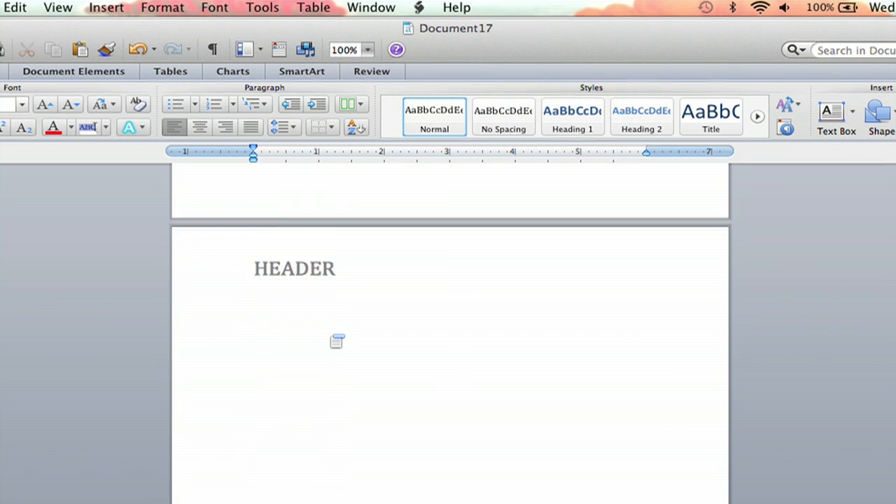
{"action": "double_click", "coordinate": [294, 269]}
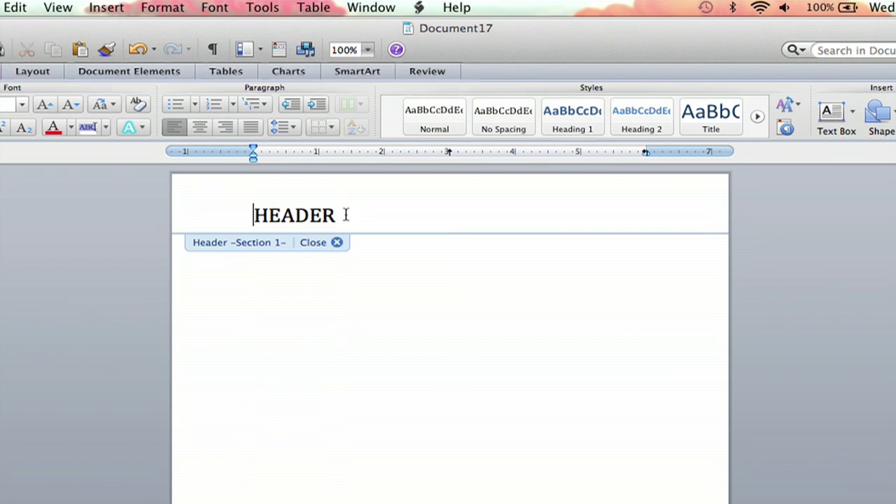
{"action": "type", "text": "1"}
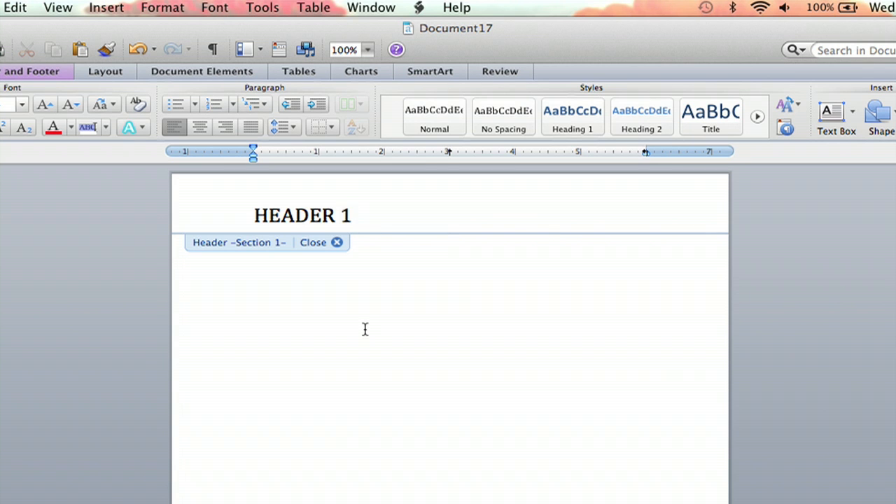
{"action": "scroll", "scroll_direction": "down", "scroll_amount": 3}
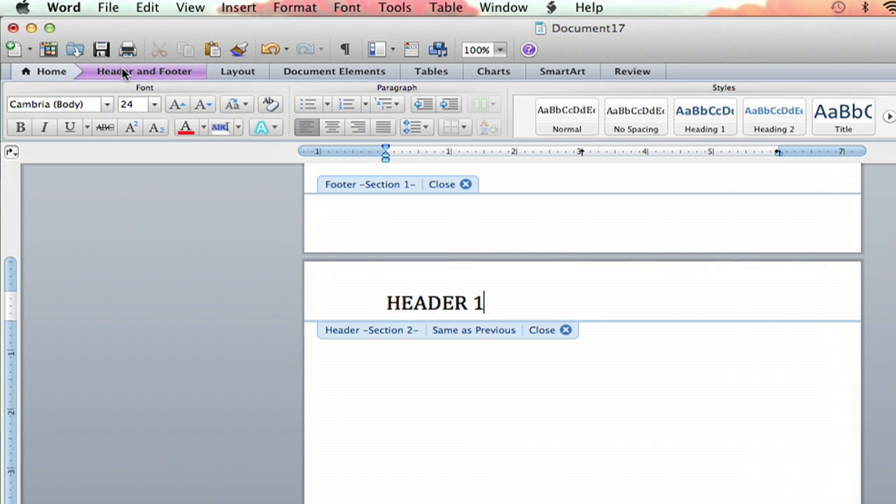
- Enable Link to Previous for Section 2's header, confirm the replacement, and close header editing
{"action": "left_click", "coordinate": [143, 70]}
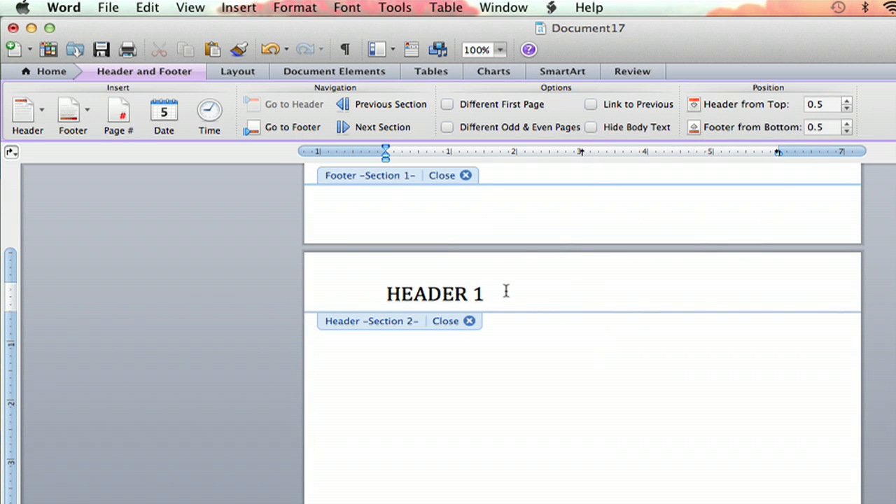
{"action": "scroll", "scroll_direction": "down", "scroll_amount": 3}
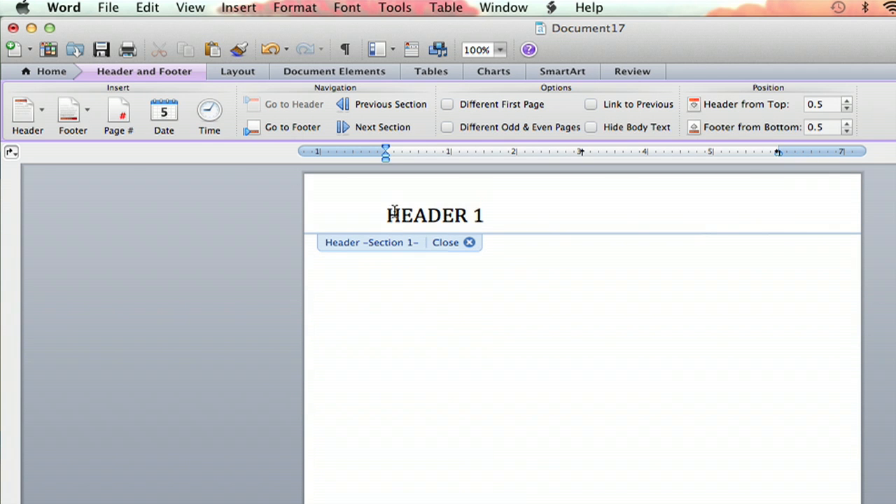
{"action": "mouse_move", "coordinate": [571, 329]}
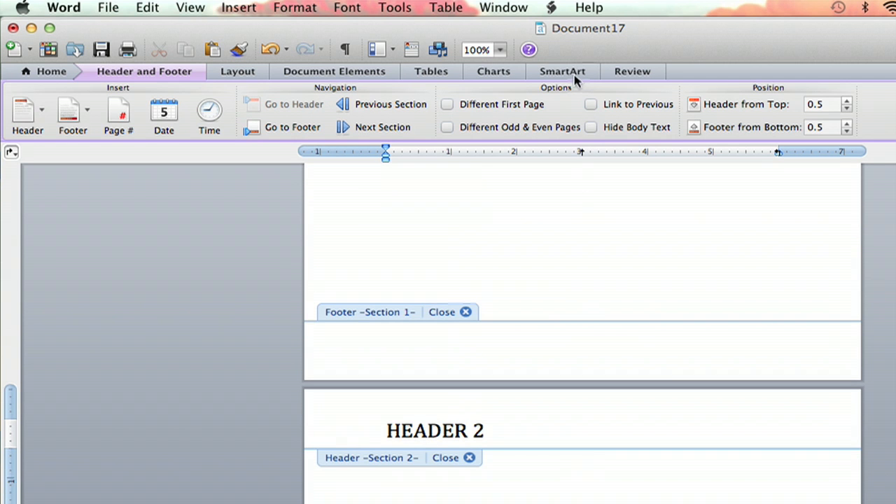
{"action": "left_click", "coordinate": [590, 104]}
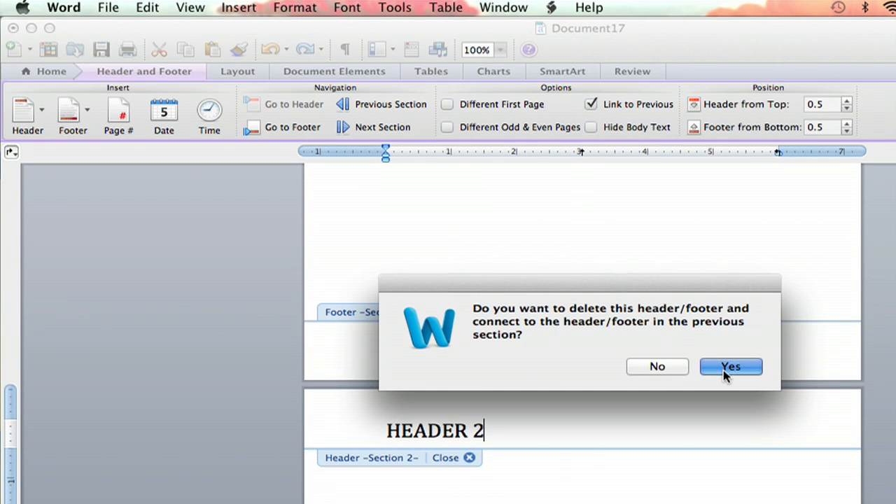
{"action": "left_click", "coordinate": [730, 367]}
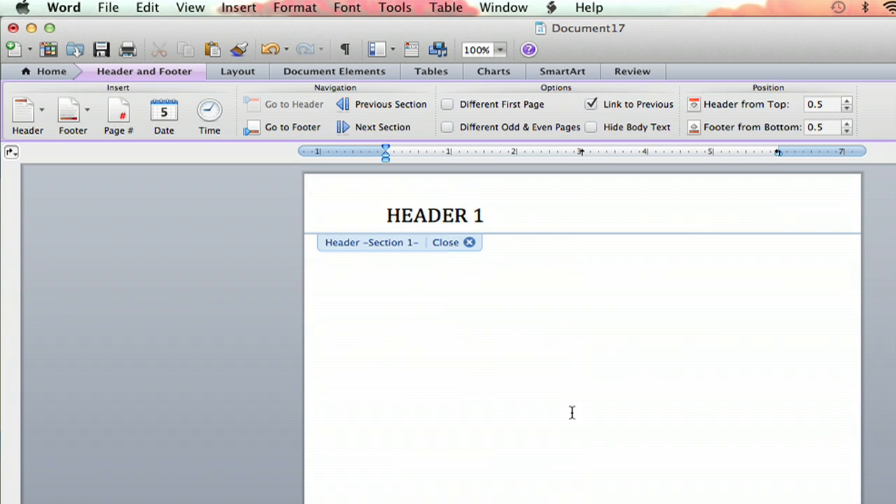
{"action": "left_click", "coordinate": [445, 242]}
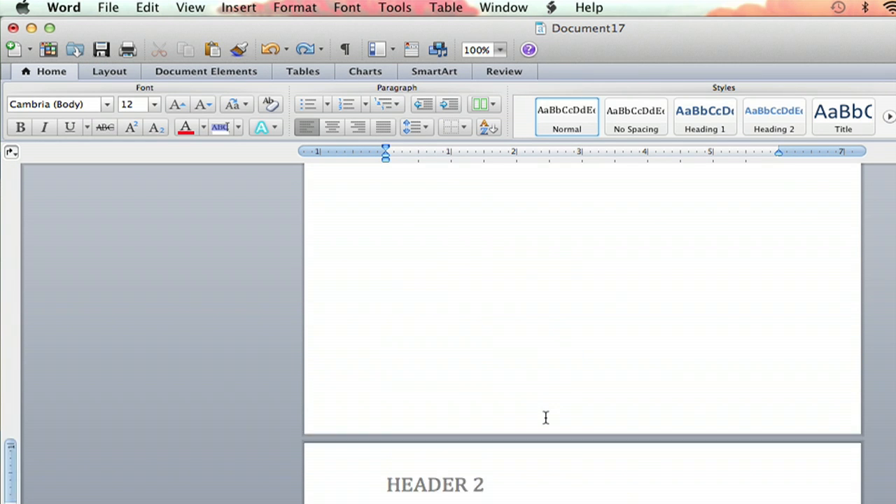